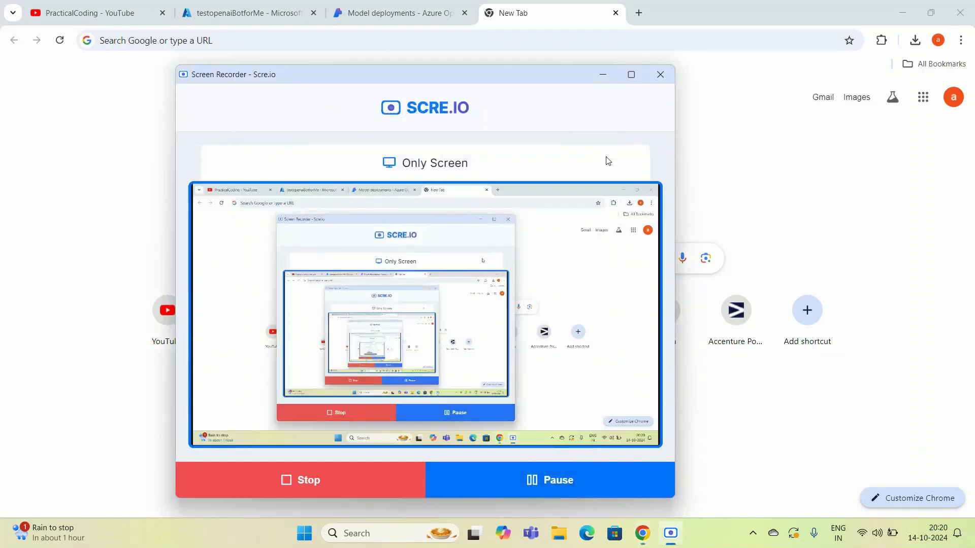
From the Azure portal home, open the Azure OpenAI list and select testopenaiBotforMe.
{"action": "left_click", "coordinate": [660, 74]}
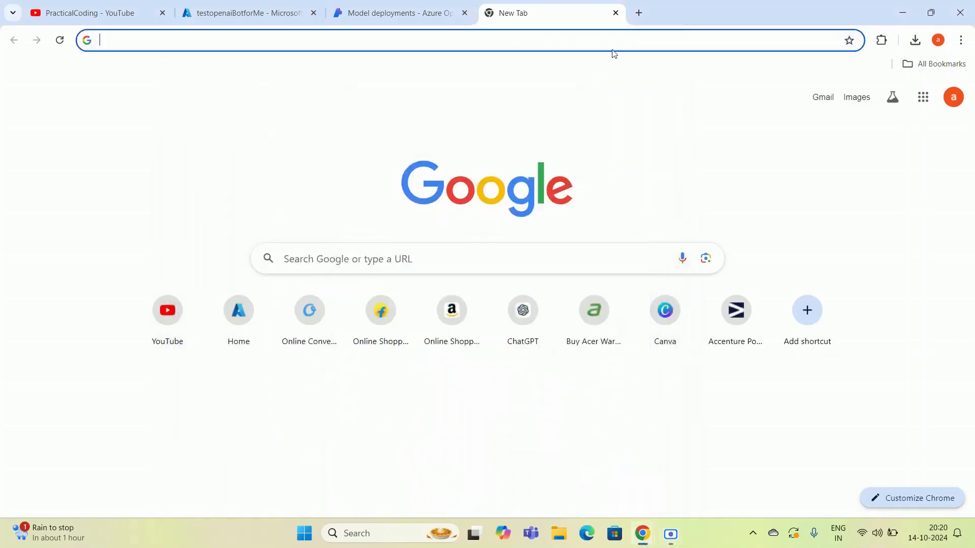
{"action": "left_click", "coordinate": [401, 12]}
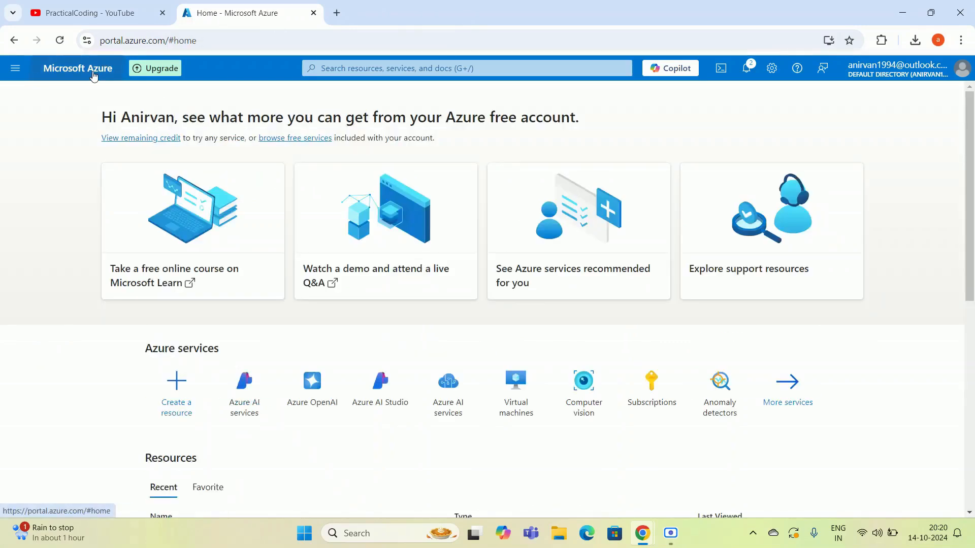
{"action": "mouse_move", "coordinate": [66, 219]}
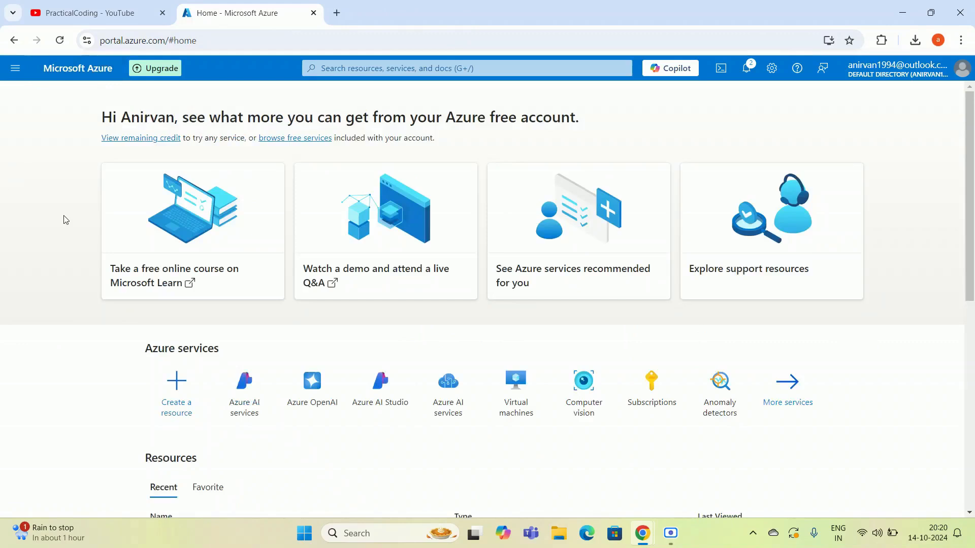
{"action": "mouse_move", "coordinate": [36, 346]}
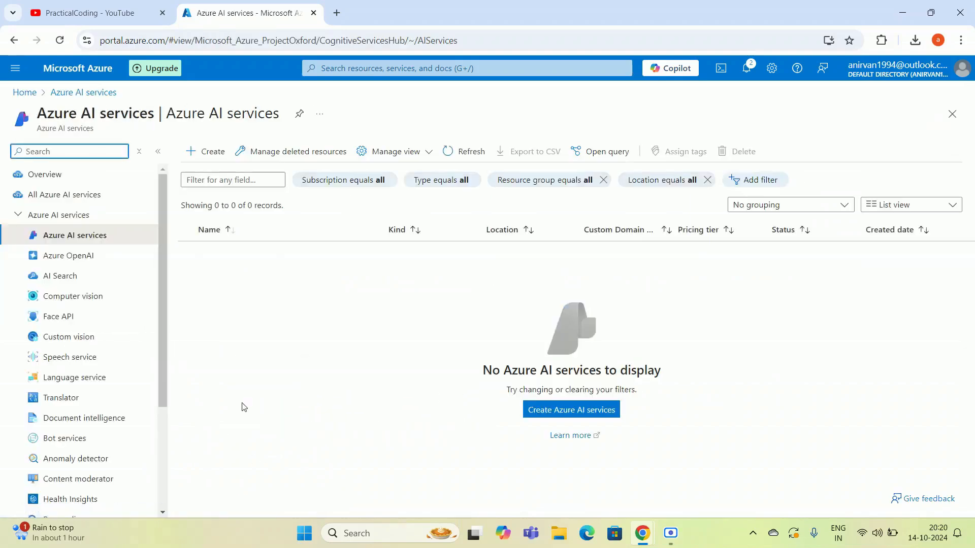
{"action": "mouse_move", "coordinate": [69, 260]}
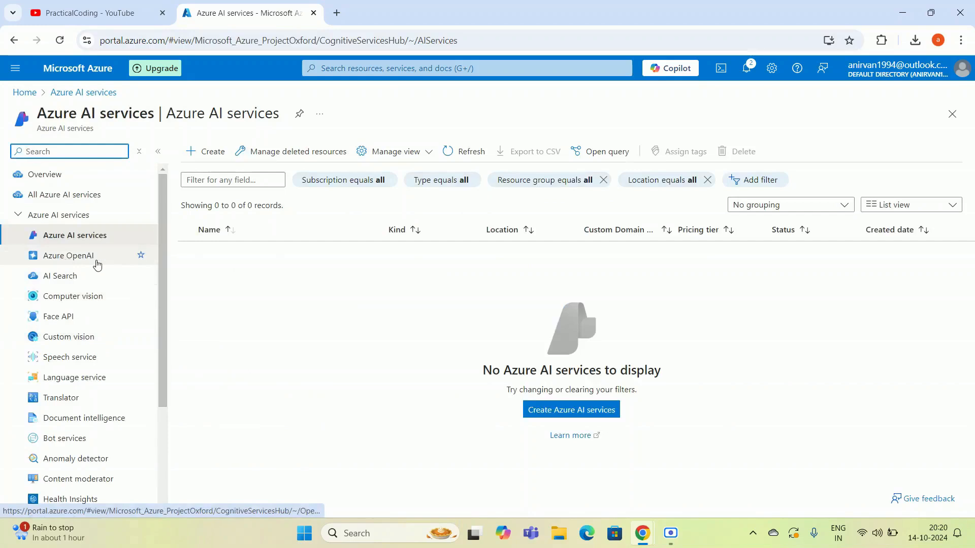
{"action": "left_click", "coordinate": [68, 255]}
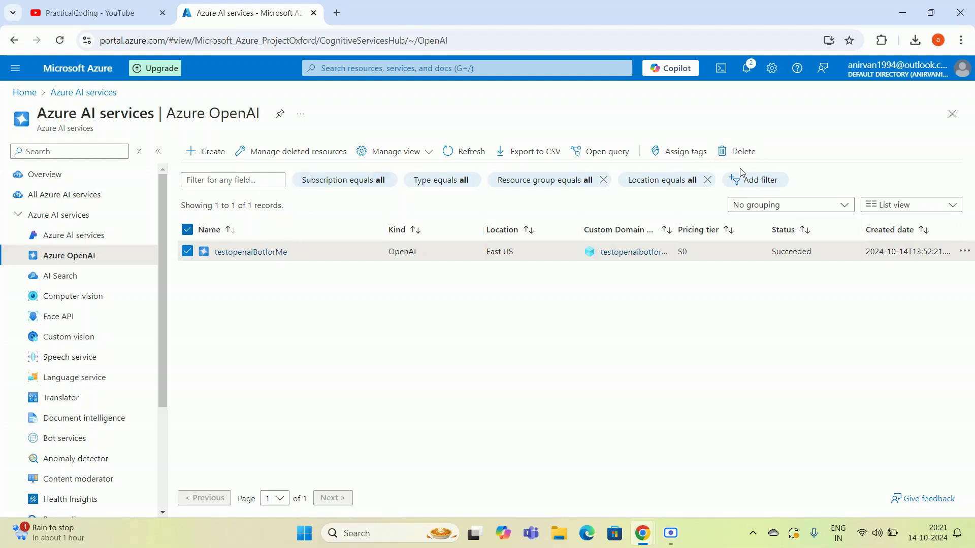
Delete testopenaiBotforMe, typing 'delete' to confirm, then dismiss the notification.
{"action": "left_click", "coordinate": [742, 151]}
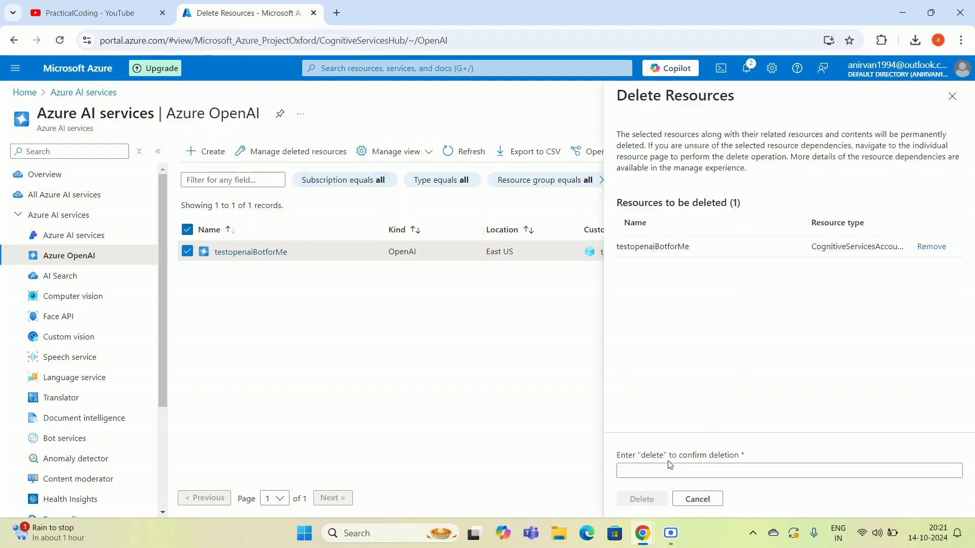
{"action": "type", "text": "delete"}
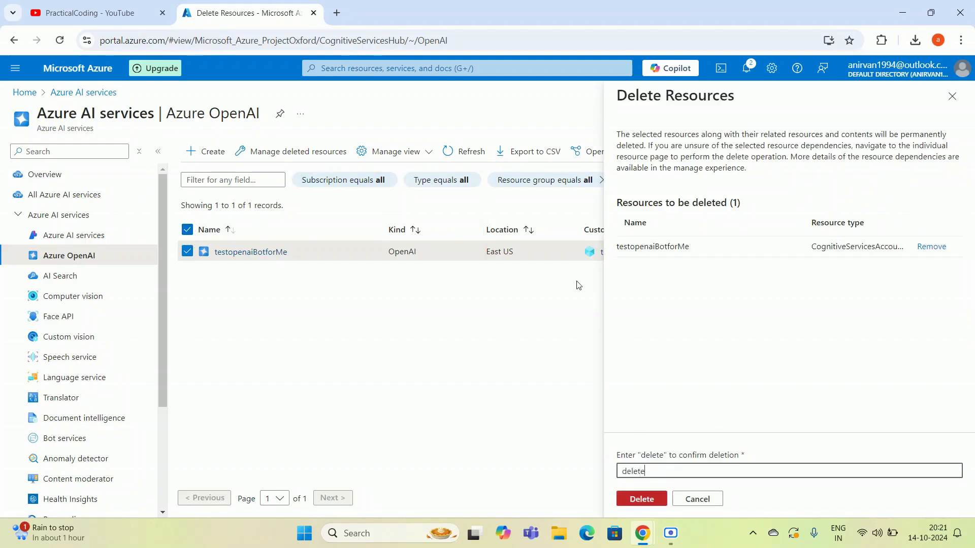
{"action": "left_click", "coordinate": [640, 499]}
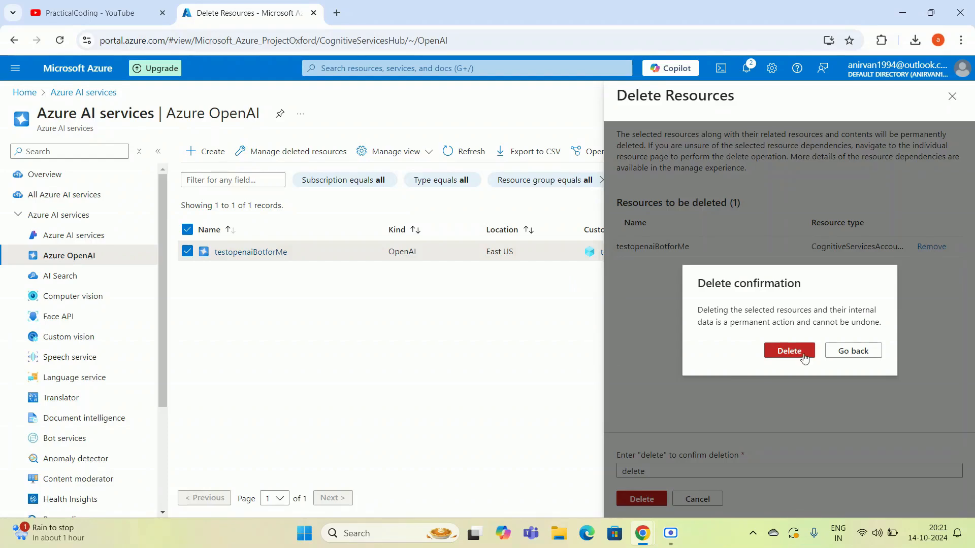
{"action": "left_click", "coordinate": [790, 351]}
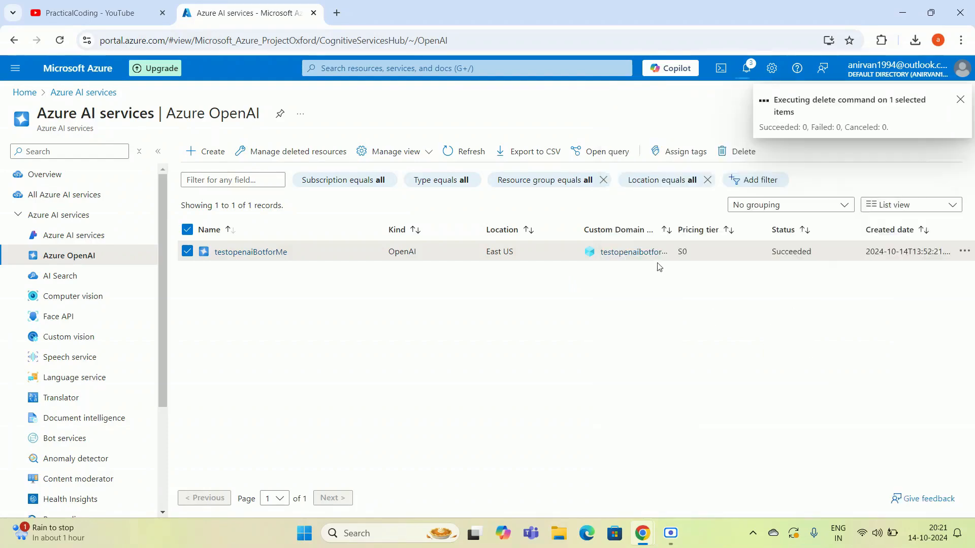
{"action": "left_click", "coordinate": [960, 99]}
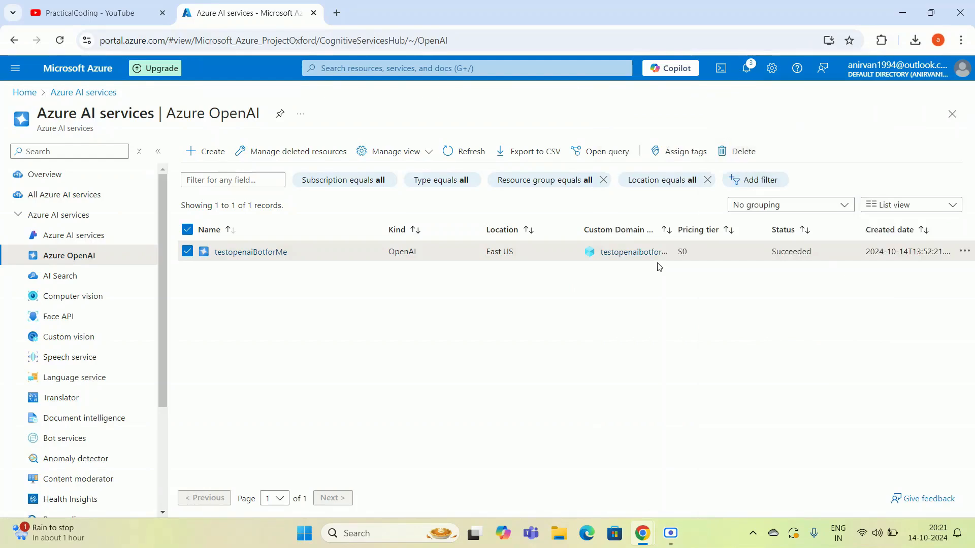
{"action": "mouse_move", "coordinate": [244, 334]}
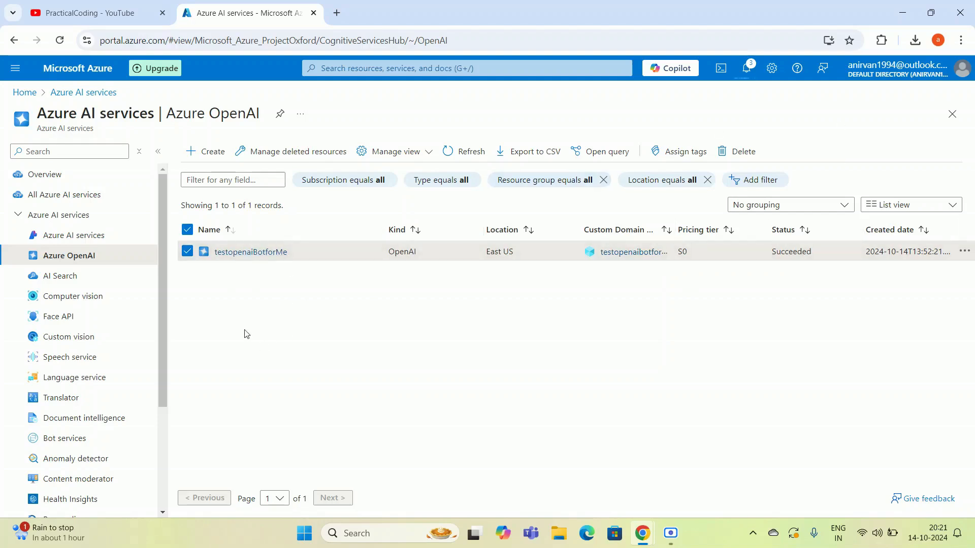
{"action": "mouse_move", "coordinate": [255, 338]}
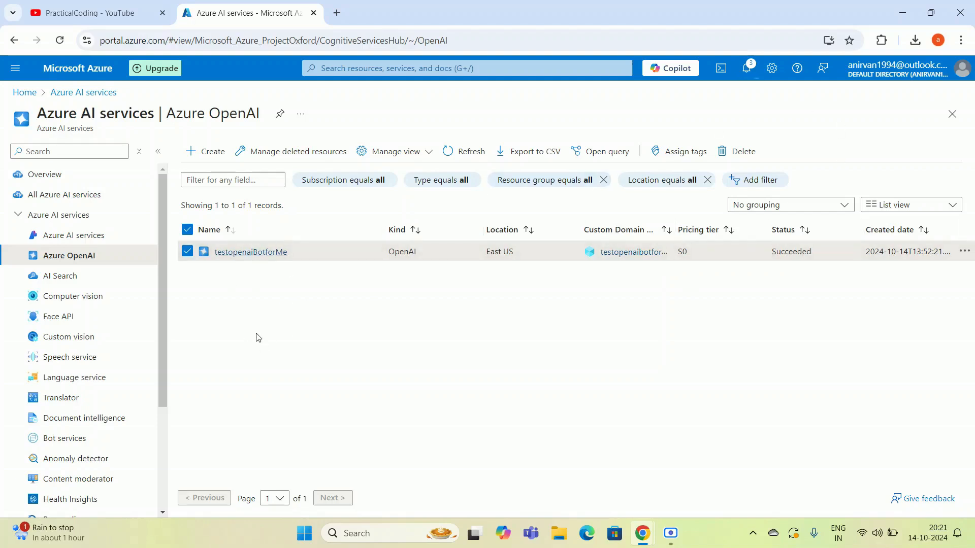
{"action": "mouse_move", "coordinate": [678, 363]}
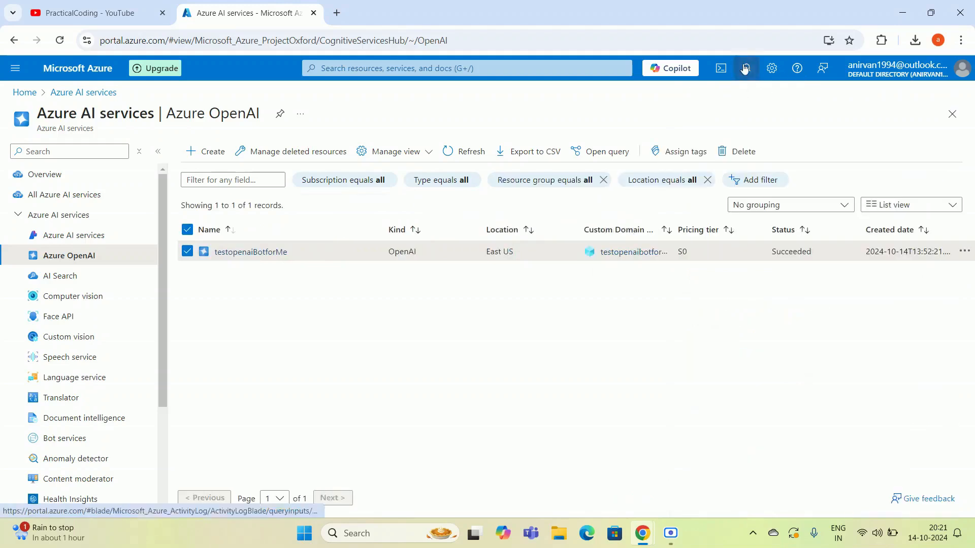
{"action": "left_click", "coordinate": [744, 68]}
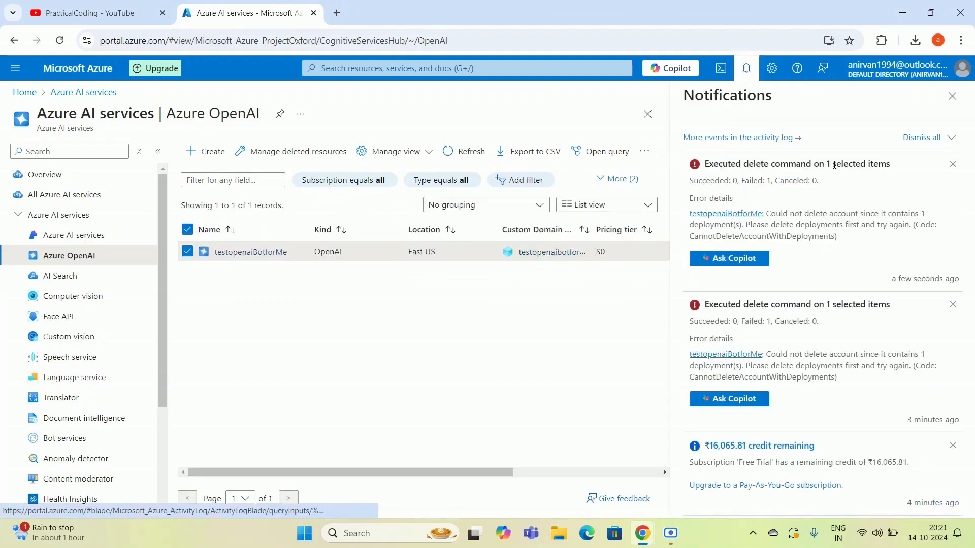
{"action": "double_click", "coordinate": [754, 180]}
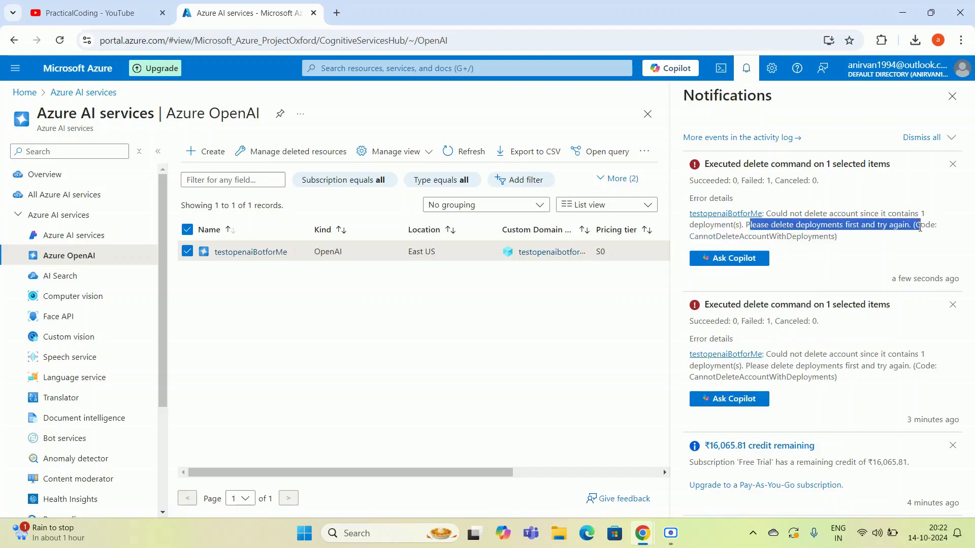
{"action": "left_click", "coordinate": [951, 96]}
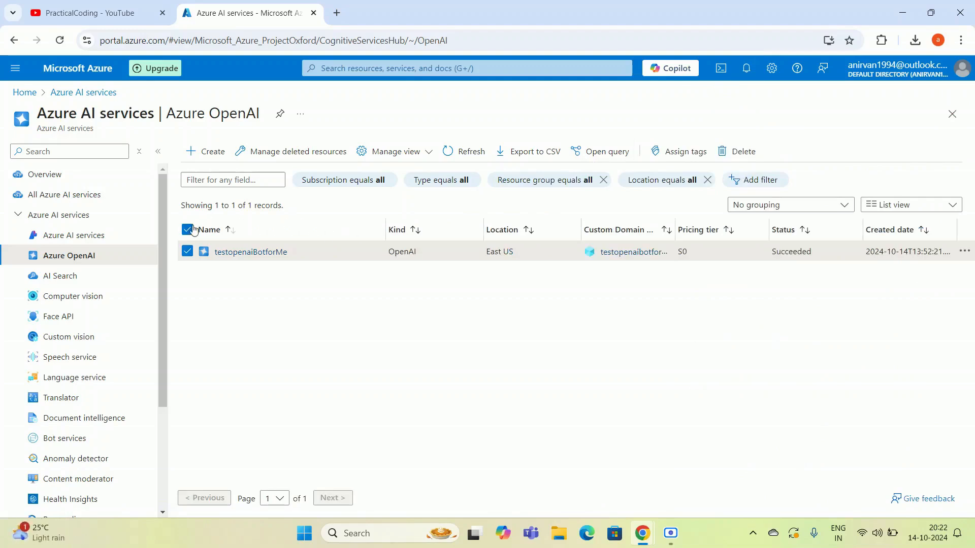
Open the testopenaiBotforMe overview and try deleting it, dismissing the model-deployment warning.
{"action": "left_click", "coordinate": [187, 230]}
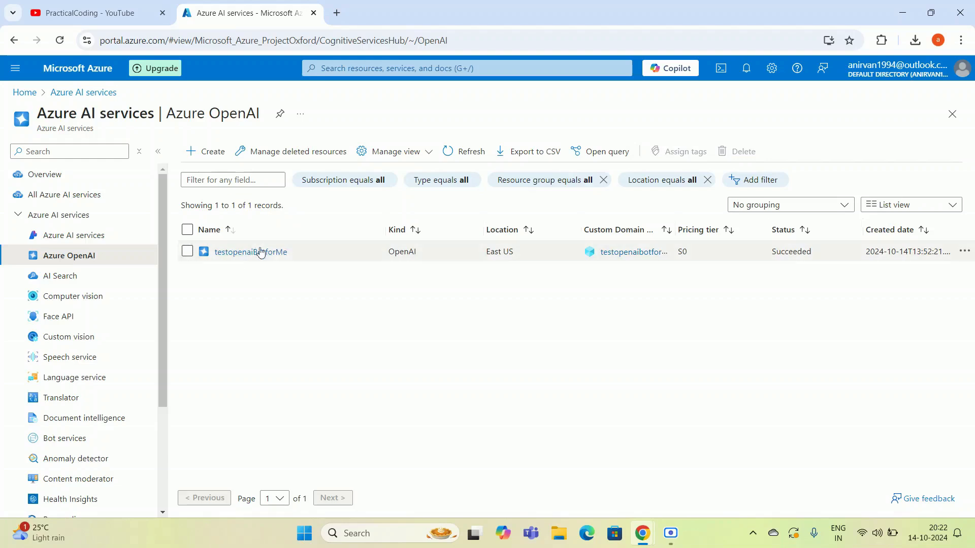
{"action": "left_click", "coordinate": [252, 252]}
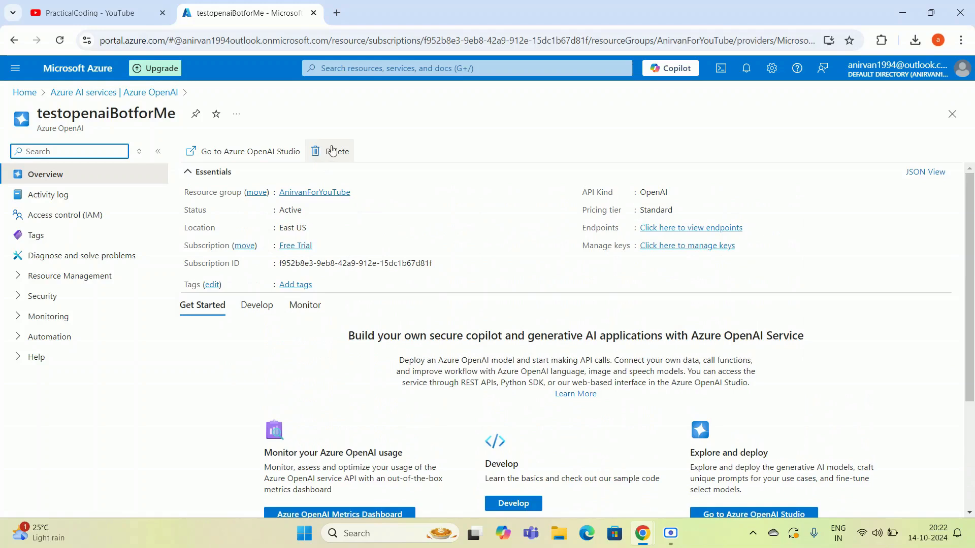
{"action": "left_click", "coordinate": [336, 152]}
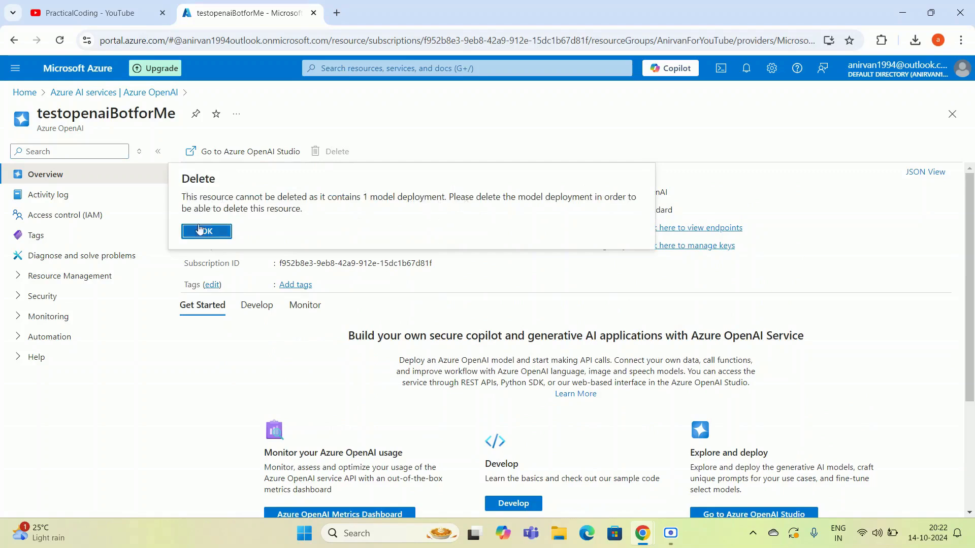
{"action": "left_click", "coordinate": [205, 232]}
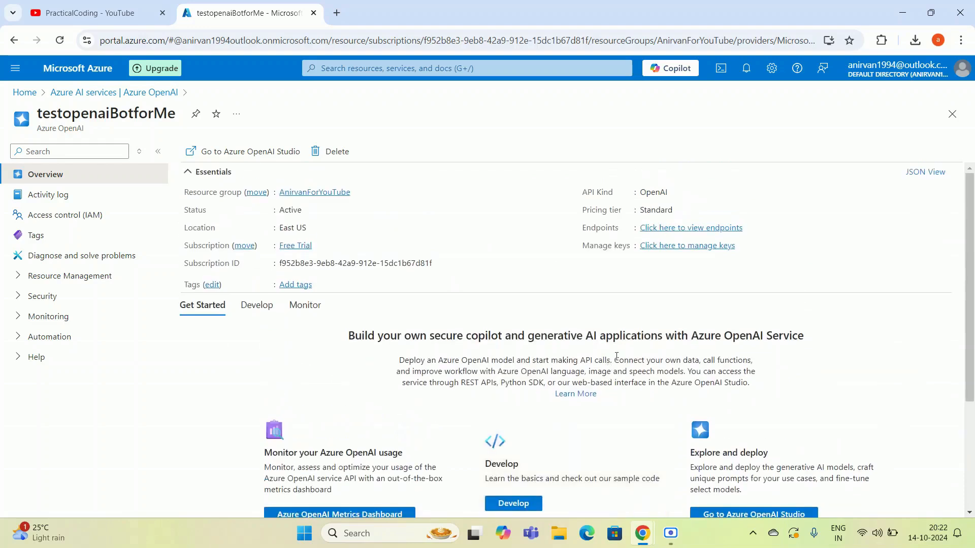
{"action": "scroll", "scroll_direction": "down", "scroll_amount": 3}
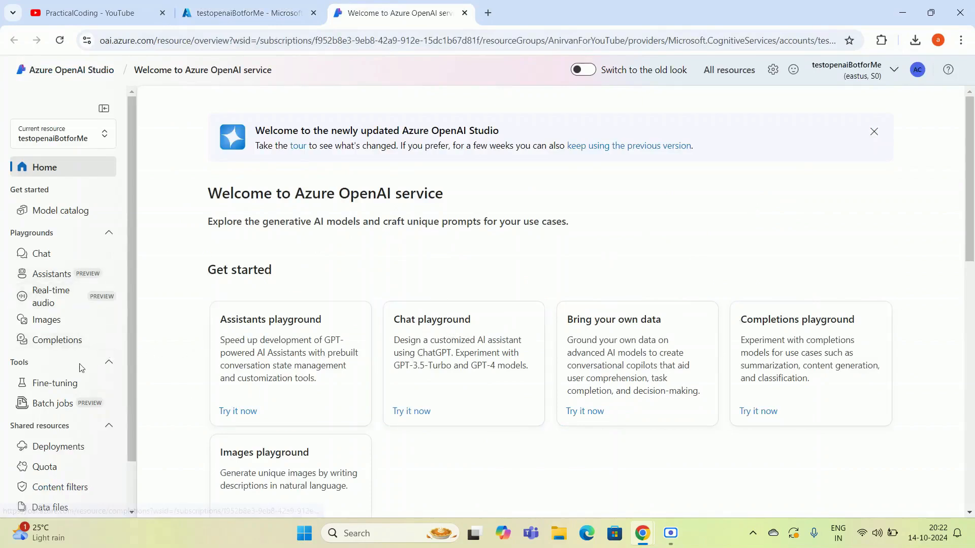
Select the gpt-4 deployment under Deployments and delete it.
{"action": "scroll", "scroll_direction": "down", "scroll_amount": 3}
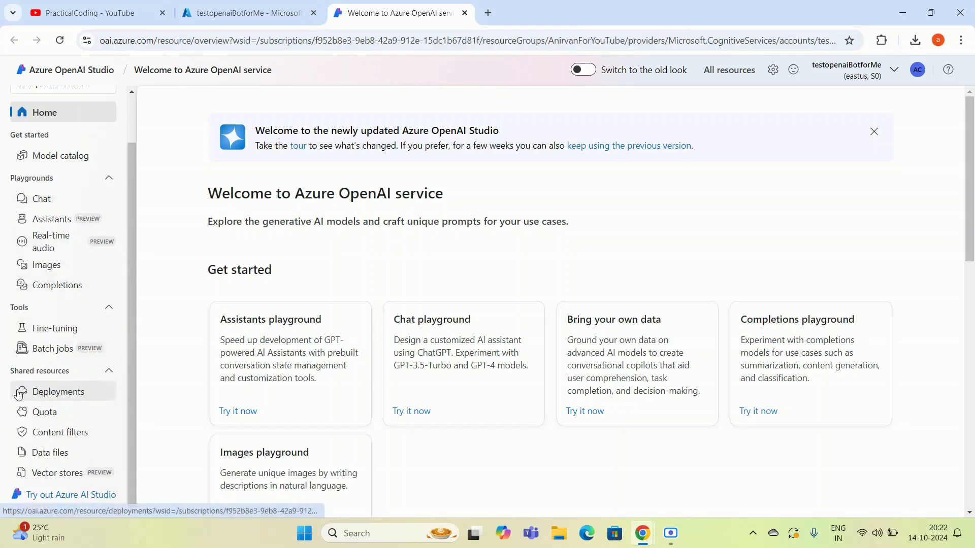
{"action": "left_click", "coordinate": [58, 391]}
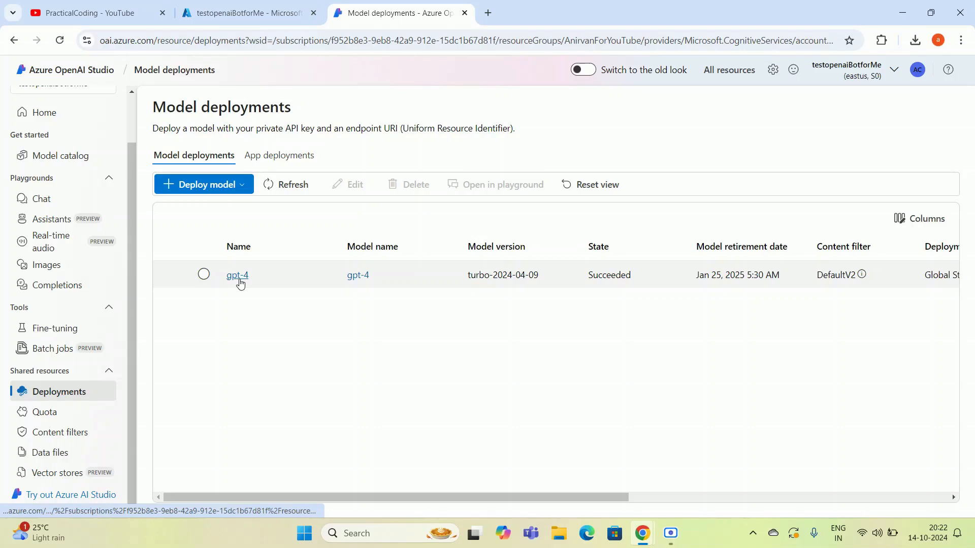
{"action": "mouse_move", "coordinate": [381, 484]}
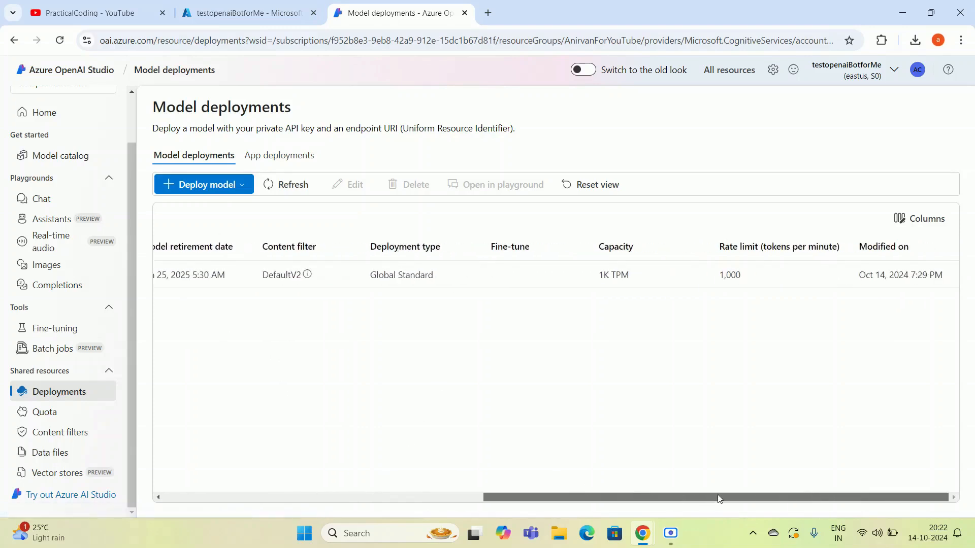
{"action": "scroll", "scroll_direction": "left", "scroll_amount": 3}
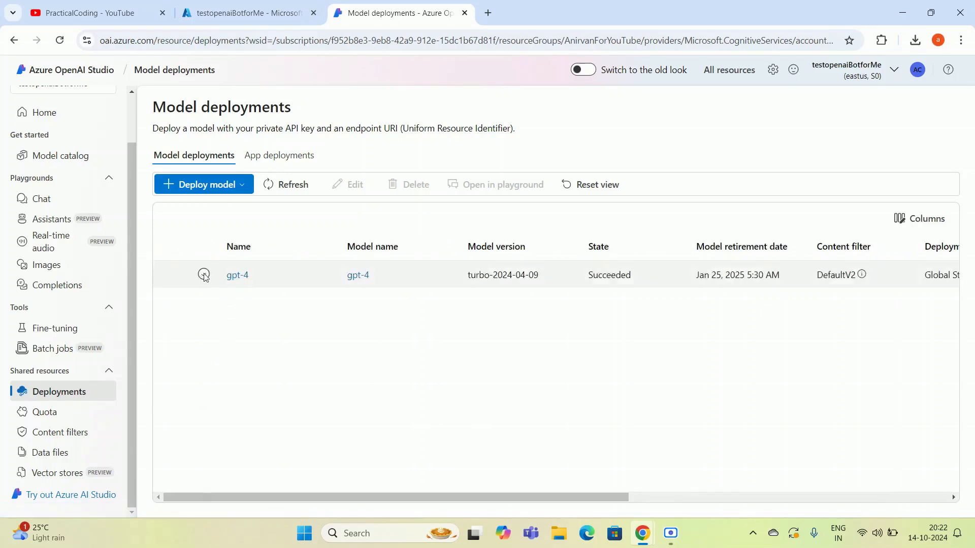
{"action": "left_click", "coordinate": [408, 185]}
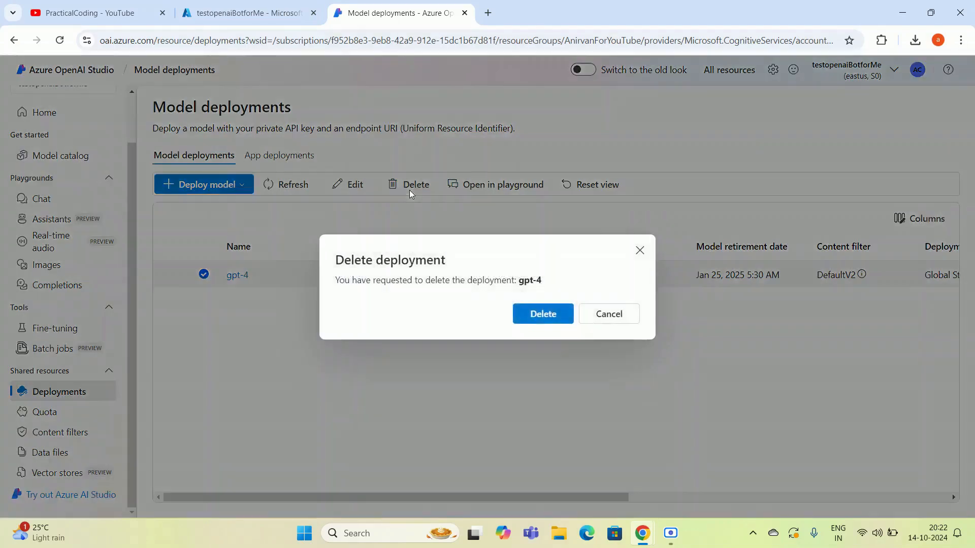
{"action": "left_click", "coordinate": [542, 313]}
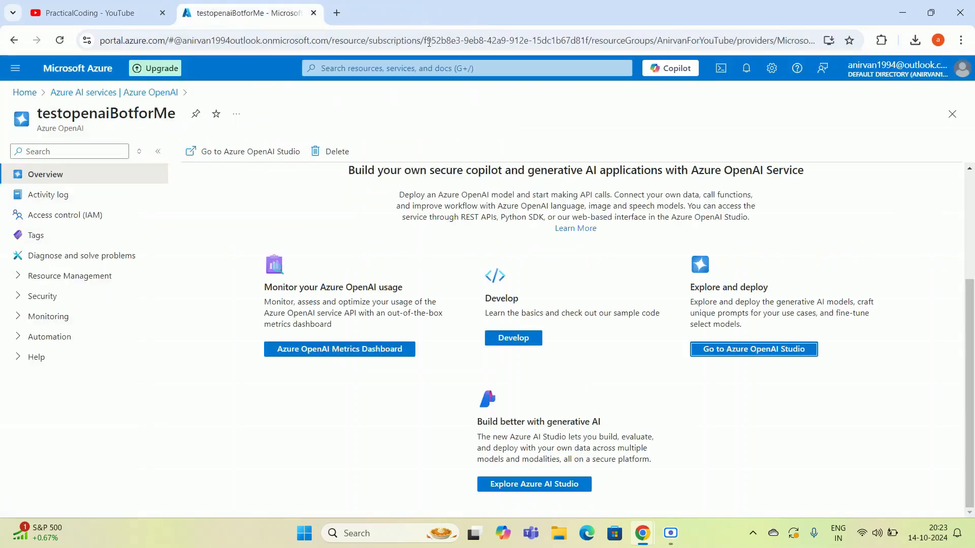
Recheck Studio deployments, retry deleting testopenaiBotforMe, then return to the Azure OpenAI list.
{"action": "left_click", "coordinate": [753, 349]}
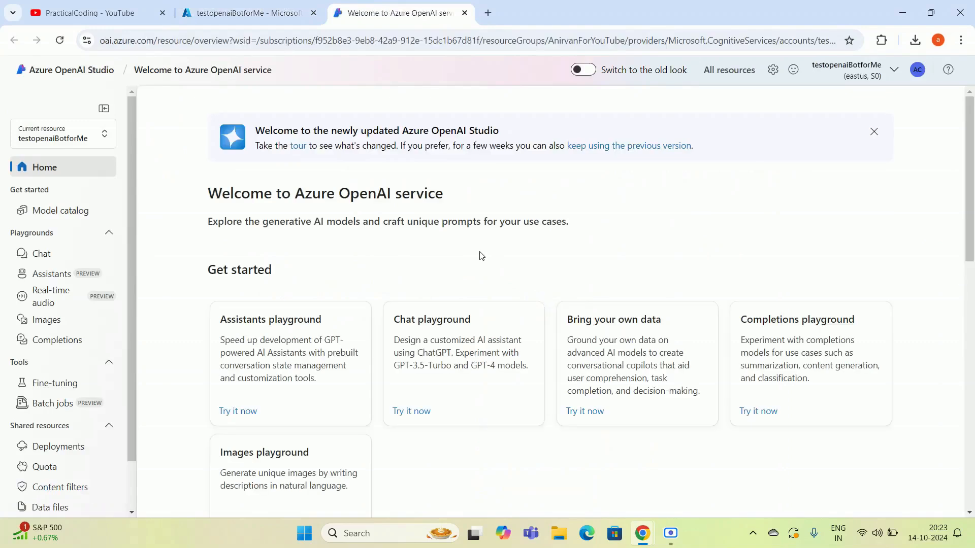
{"action": "mouse_move", "coordinate": [58, 447]}
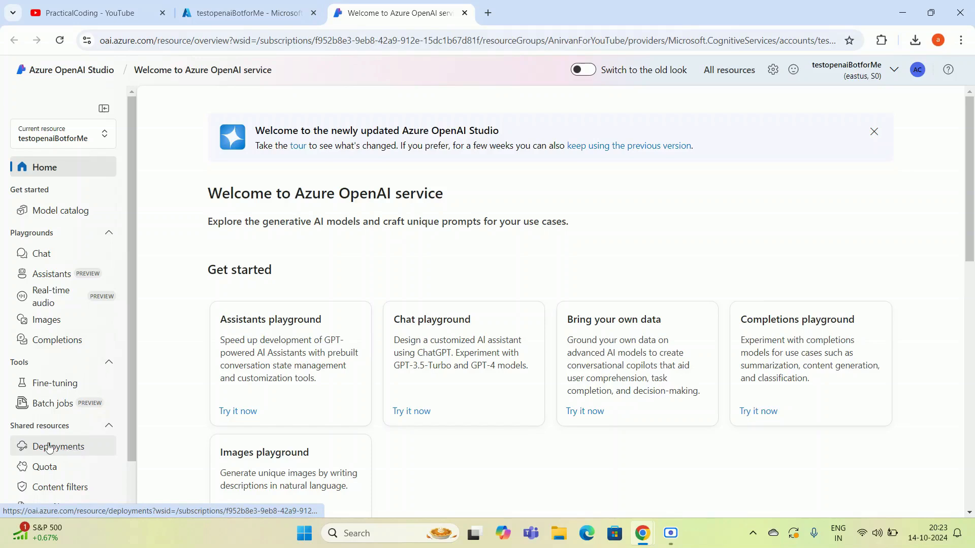
{"action": "left_click", "coordinate": [58, 446]}
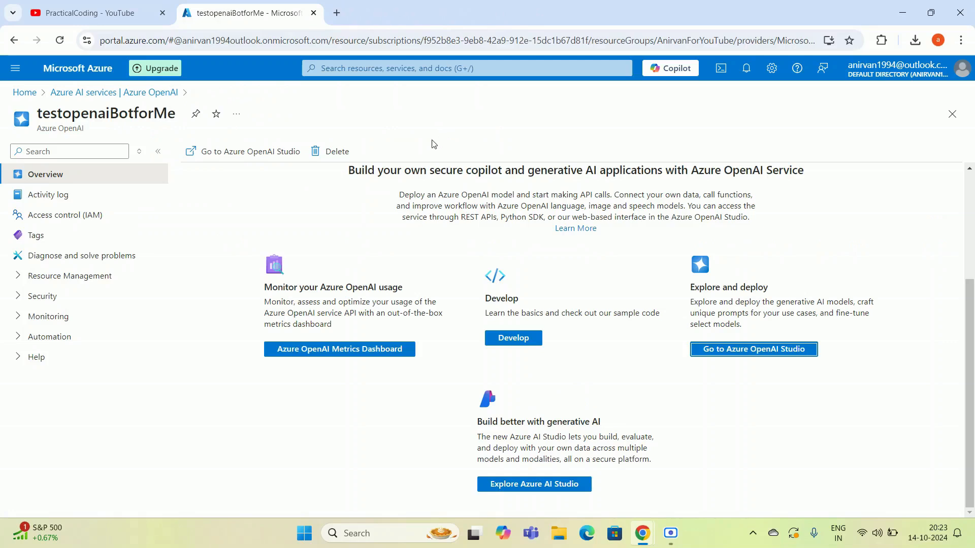
{"action": "left_click", "coordinate": [330, 151]}
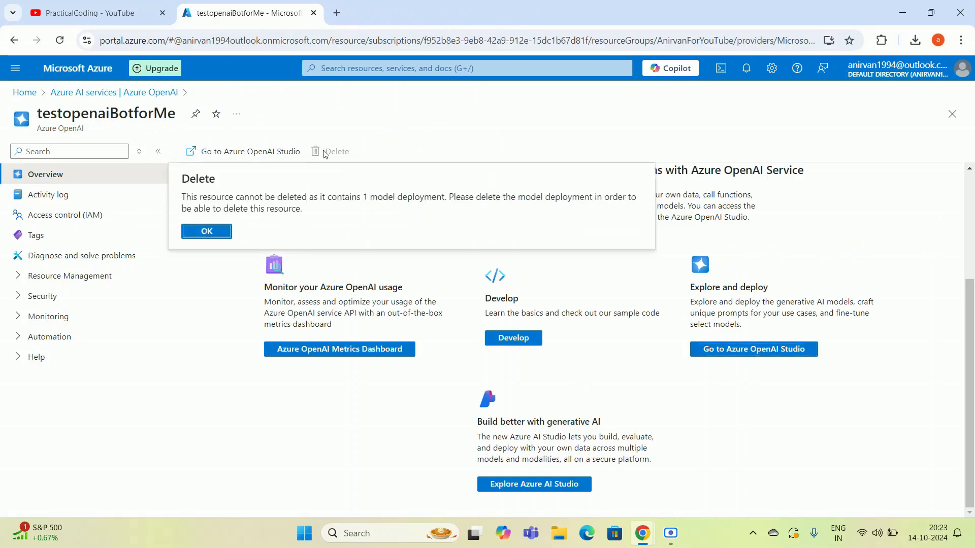
{"action": "left_click", "coordinate": [207, 230]}
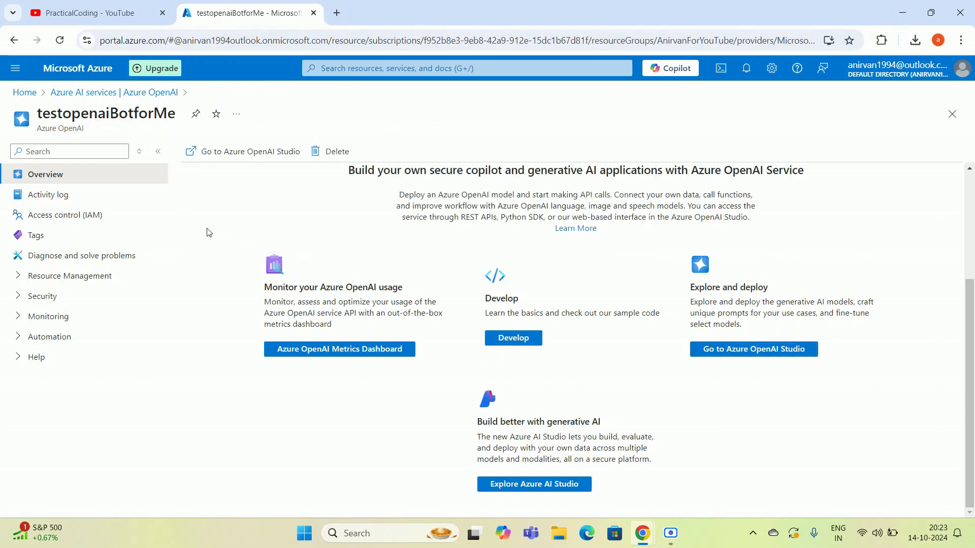
{"action": "left_click", "coordinate": [952, 113]}
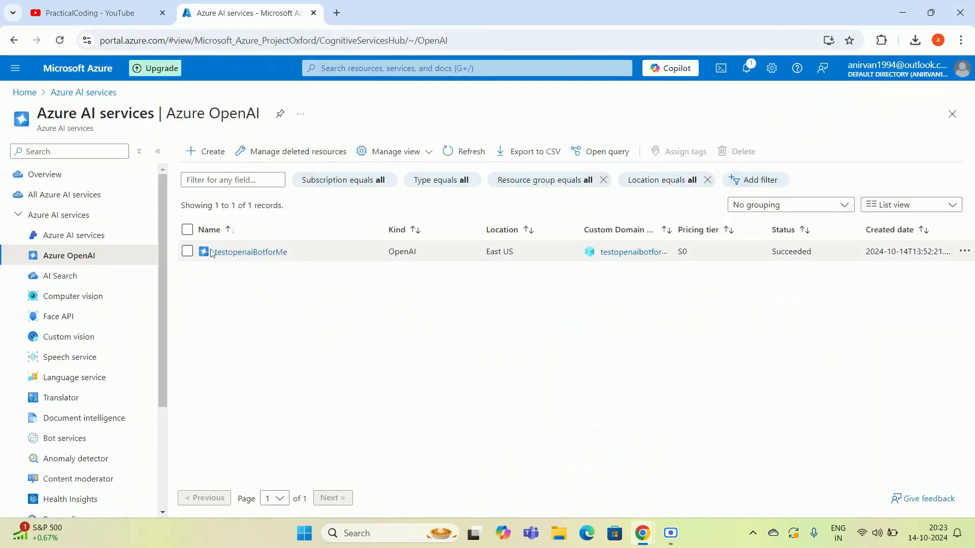
Select testopenaiBotforMe and confirm its permanent deletion.
{"action": "left_click", "coordinate": [187, 252]}
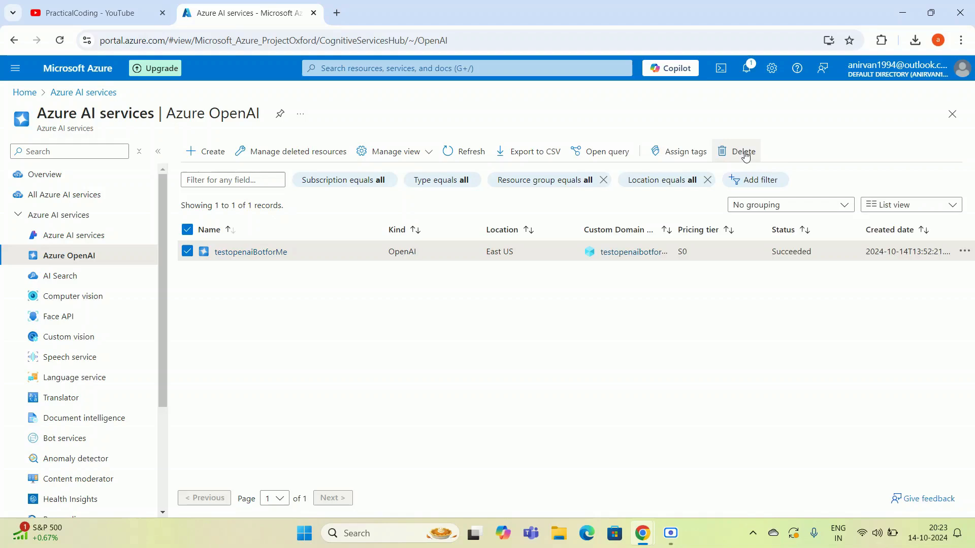
{"action": "left_click", "coordinate": [737, 152]}
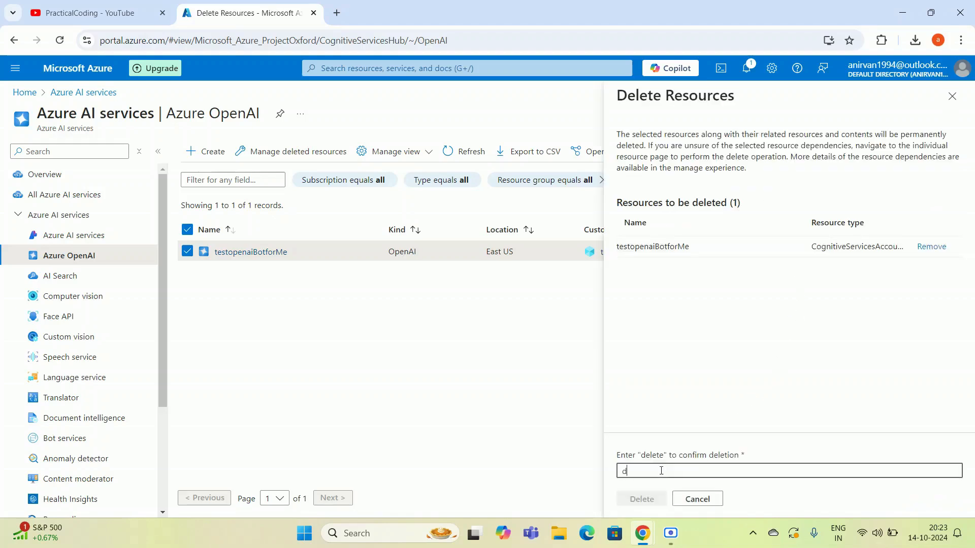
{"action": "left_click", "coordinate": [641, 499]}
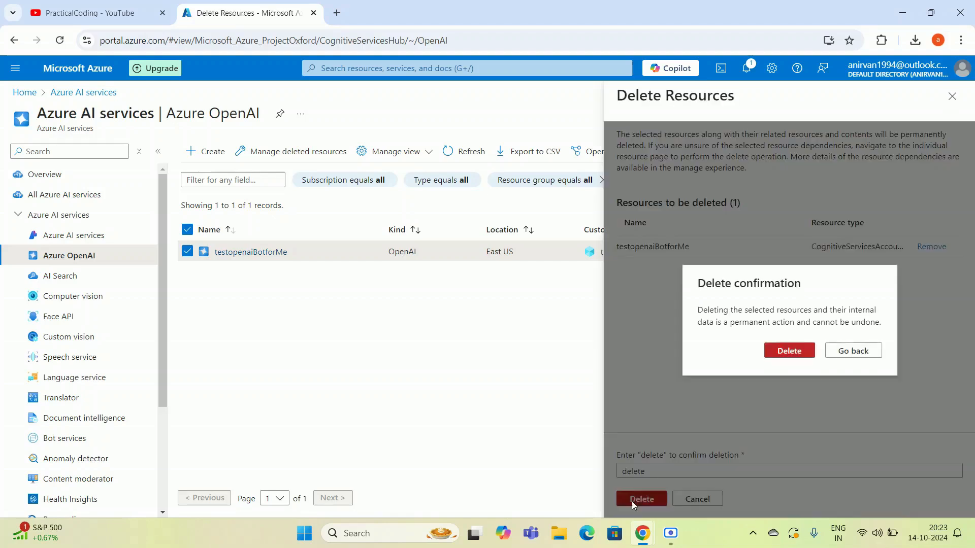
{"action": "left_click", "coordinate": [641, 498]}
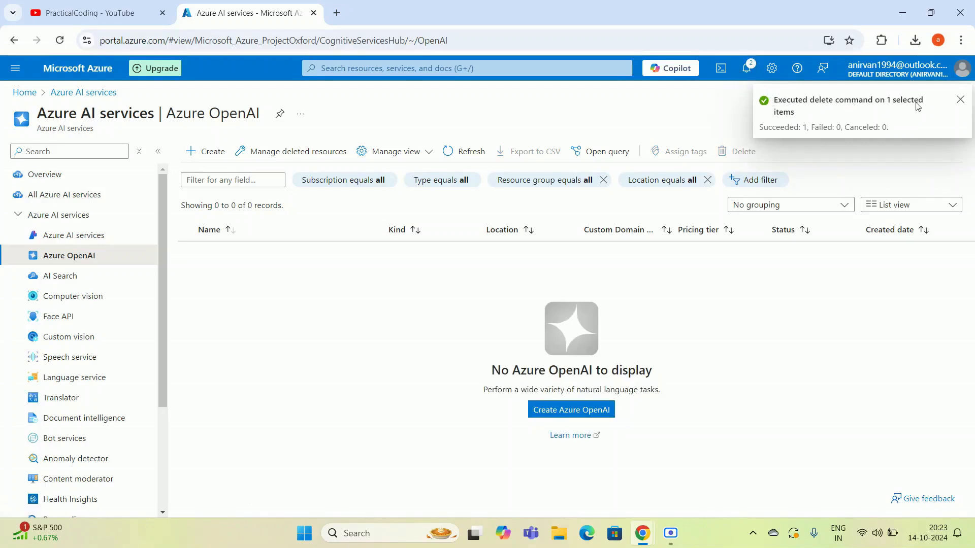
{"action": "left_click", "coordinate": [959, 99]}
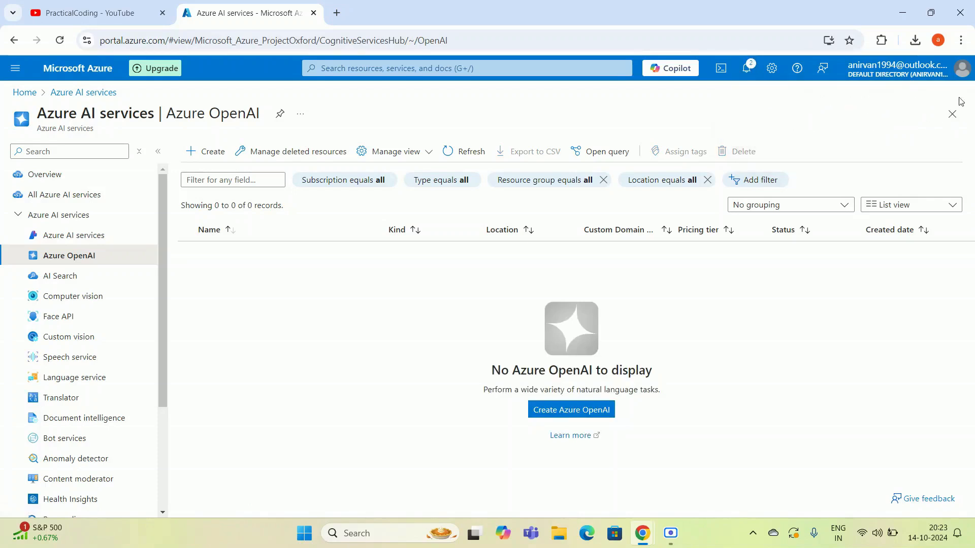
{"action": "left_click", "coordinate": [77, 69]}
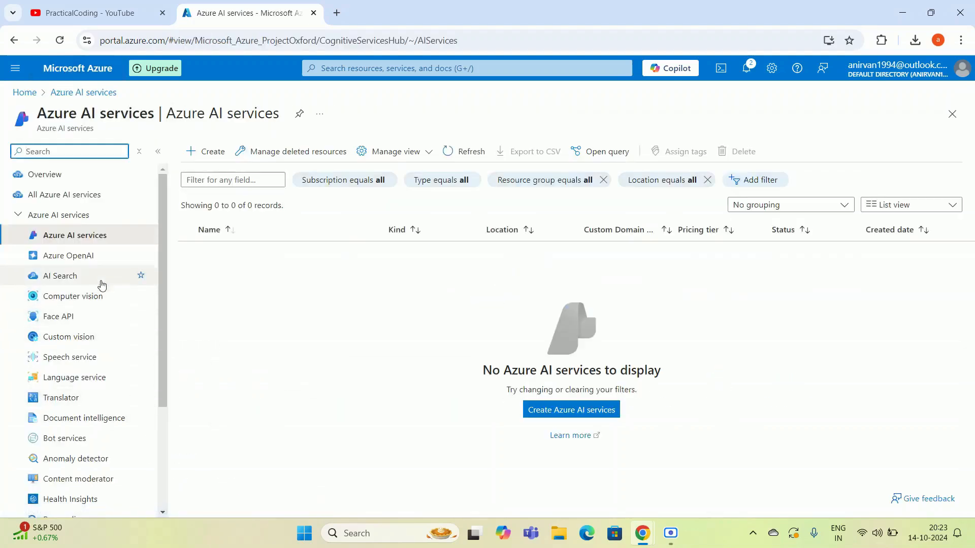
{"action": "left_click", "coordinate": [68, 256]}
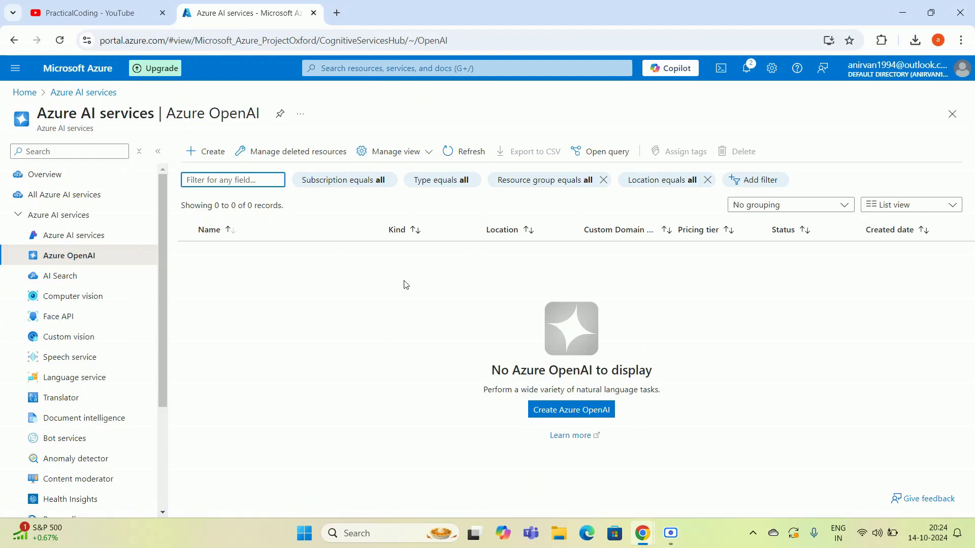
{"action": "mouse_move", "coordinate": [559, 311]}
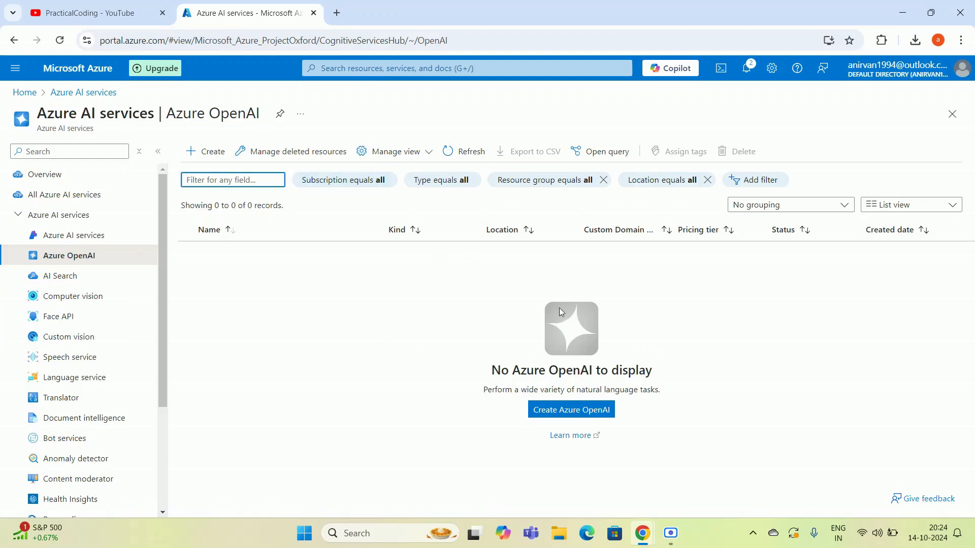
{"action": "left_click", "coordinate": [232, 179]}
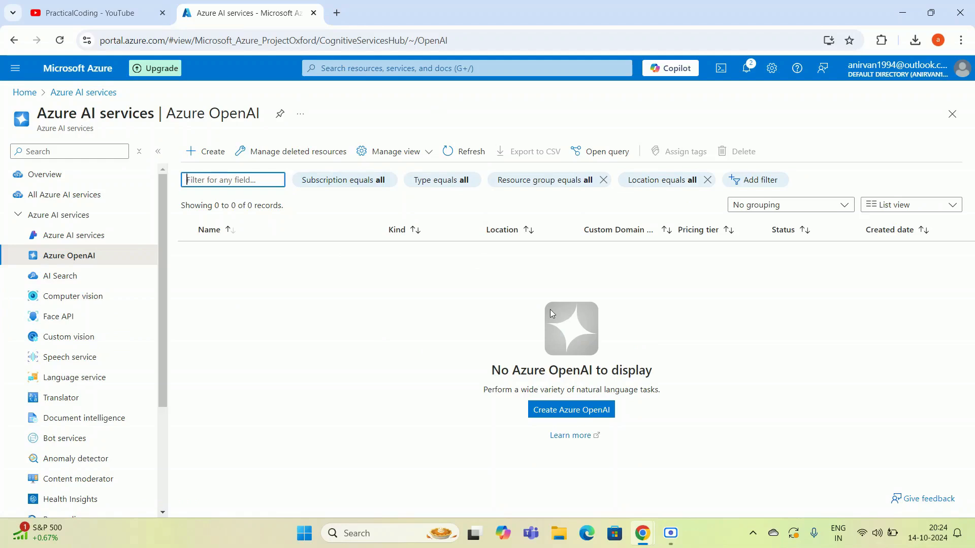
{"action": "mouse_move", "coordinate": [423, 336]}
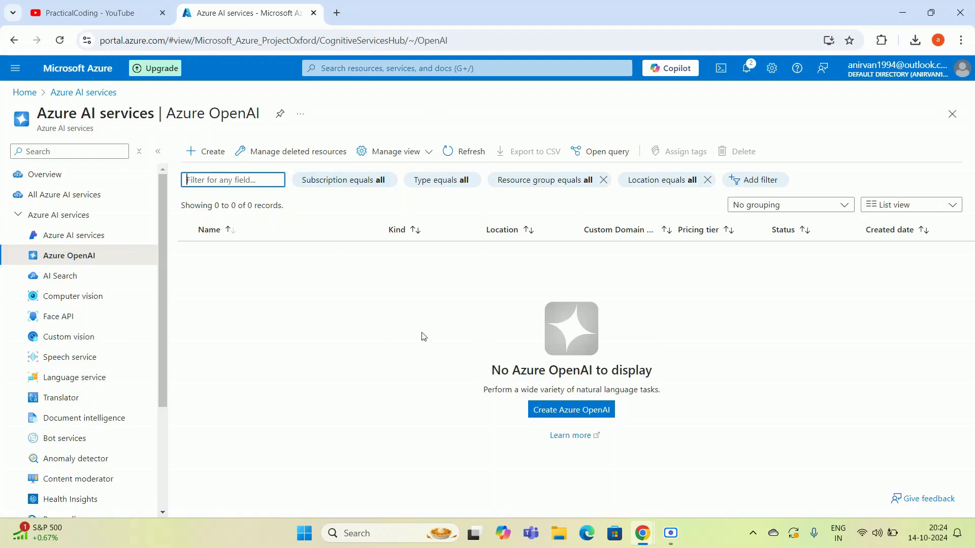
{"action": "mouse_move", "coordinate": [411, 336]}
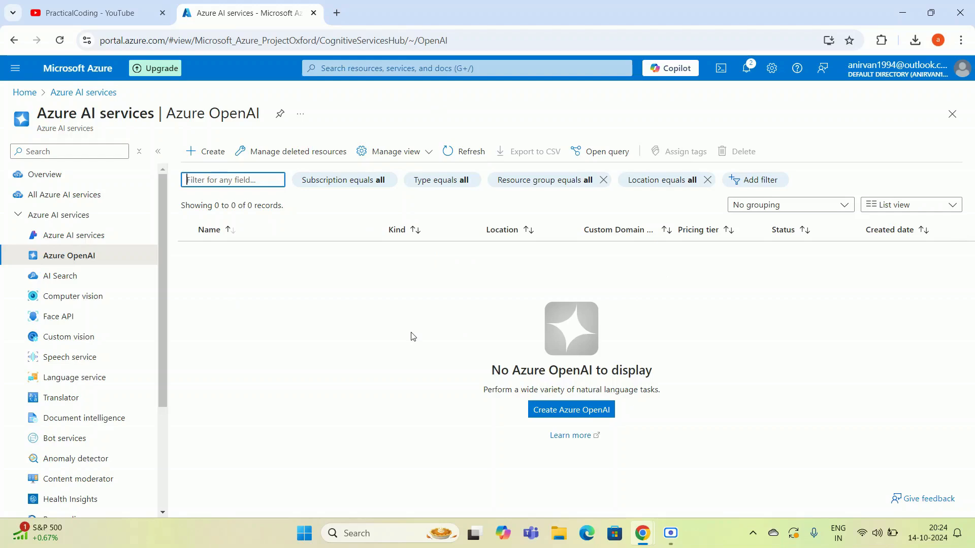